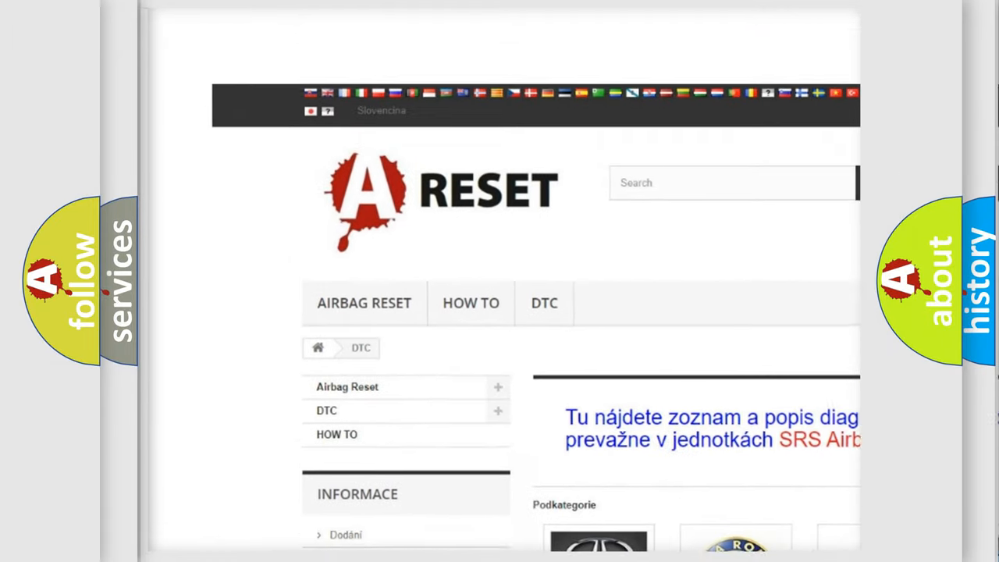
{"action": "scroll", "scroll_direction": "down", "scroll_amount": 3}
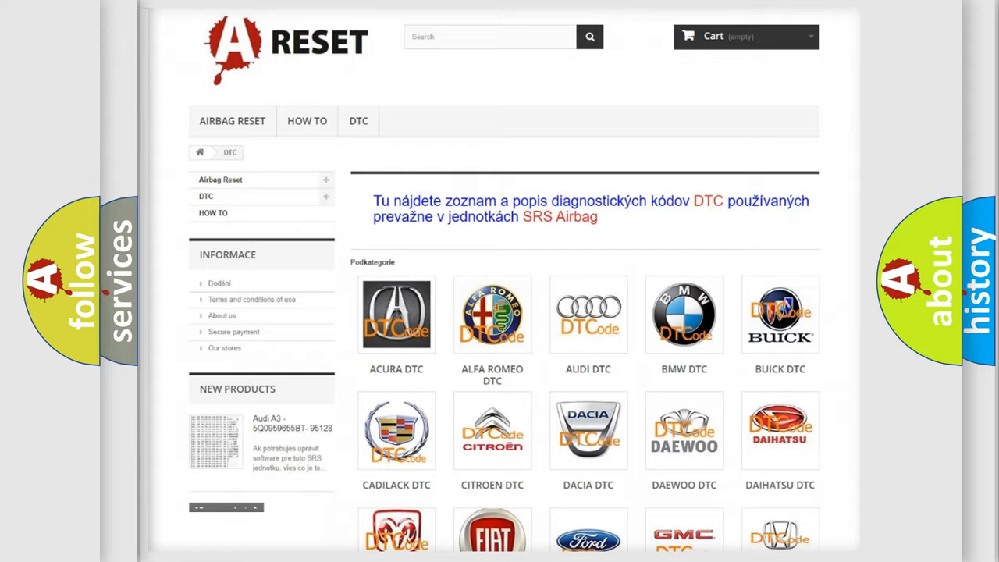
{"action": "scroll", "scroll_direction": "down", "scroll_amount": 3}
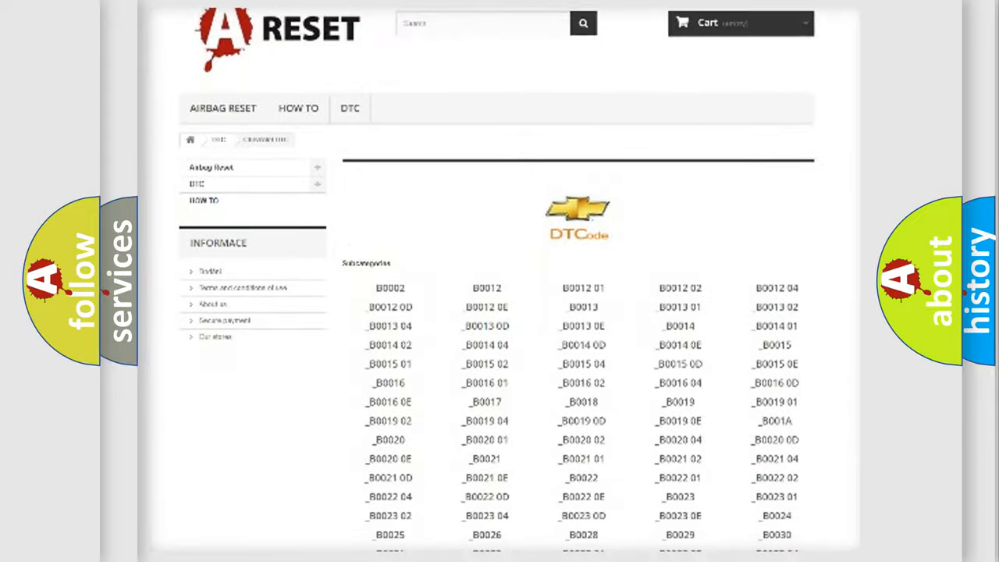
{"action": "scroll", "scroll_direction": "down", "scroll_amount": 3}
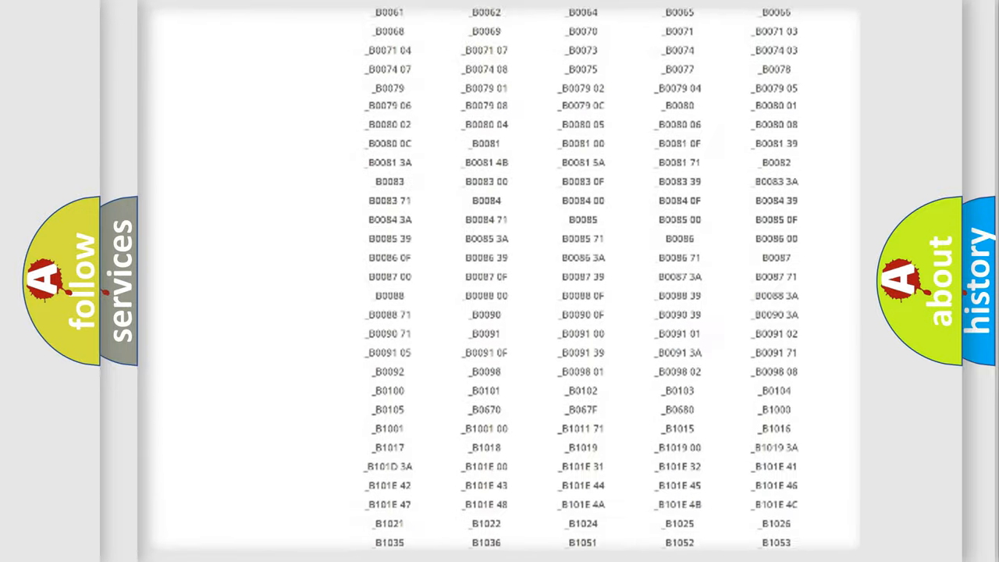